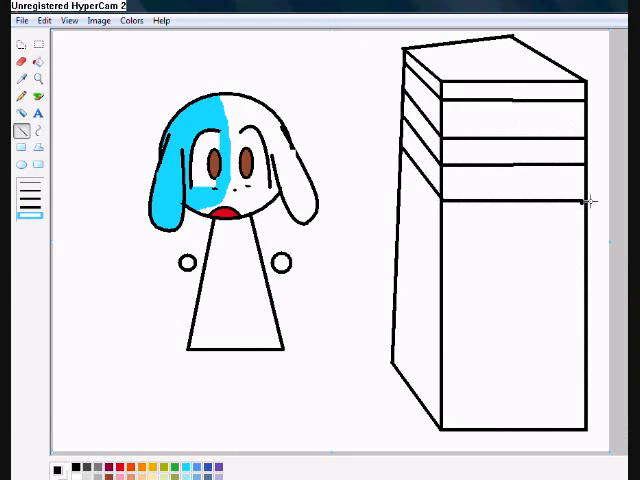
# Step: Add two slanted dividing lines across the lower half of the box stack
pyautogui.moveTo(385, 225); pyautogui.dragTo(590, 255)
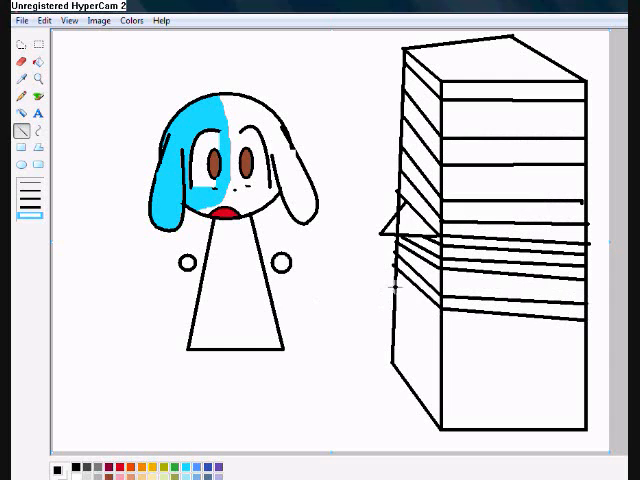
pyautogui.moveTo(392, 285); pyautogui.dragTo(560, 352)
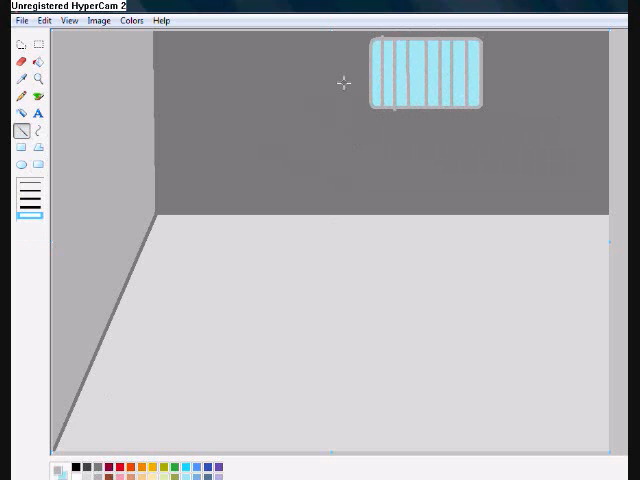
# Step: Switch the view from the View menu back toward the box-stack drawing
pyautogui.click(68, 20)
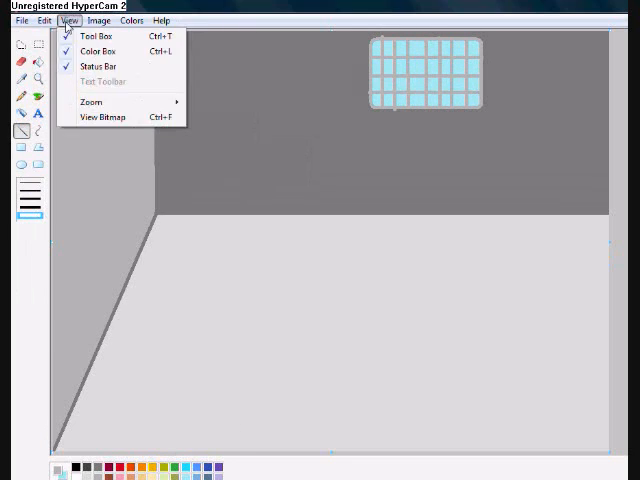
pyautogui.click(15, 470)
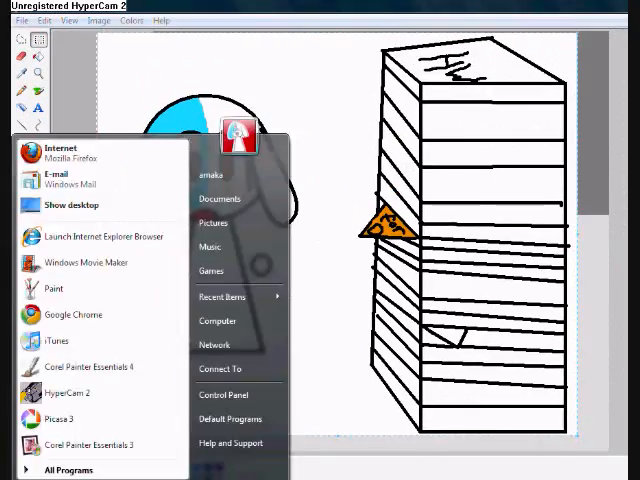